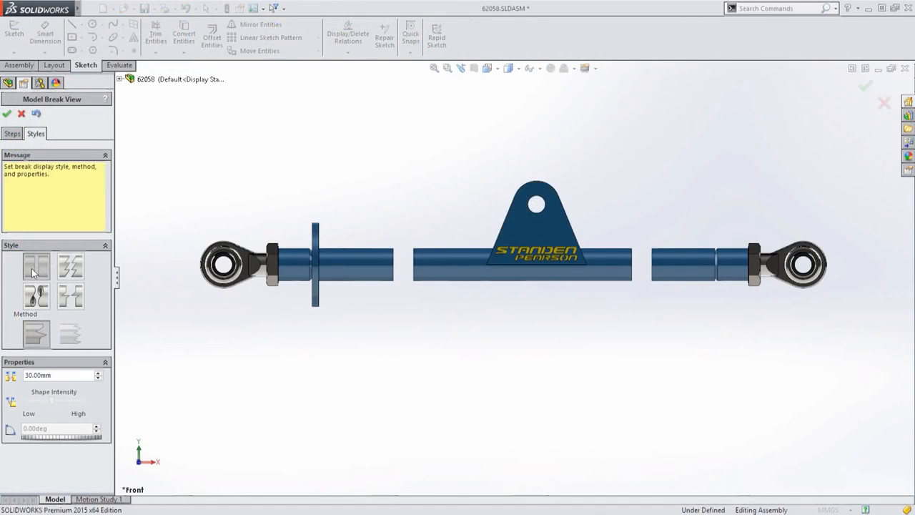
- Switch the model break style to Zig Zag Cut, then to Small Zig Zag Cut
click(70, 266)
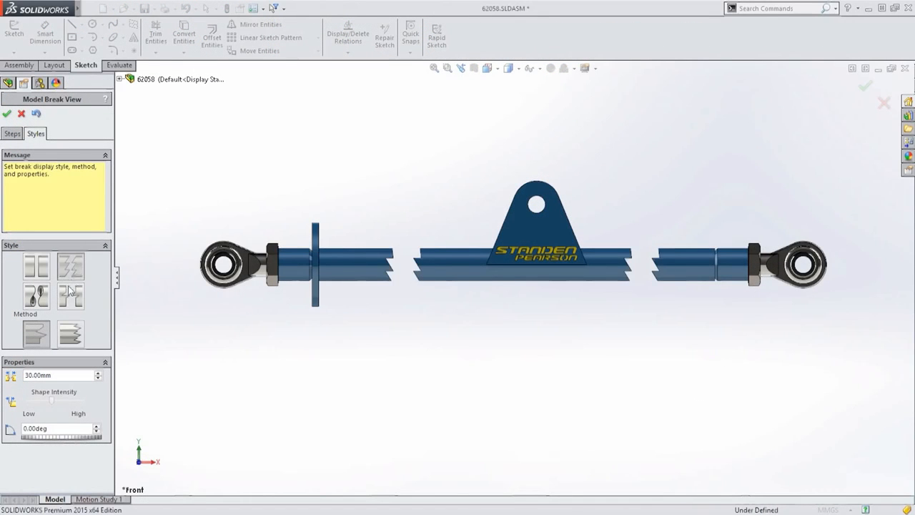
click(37, 291)
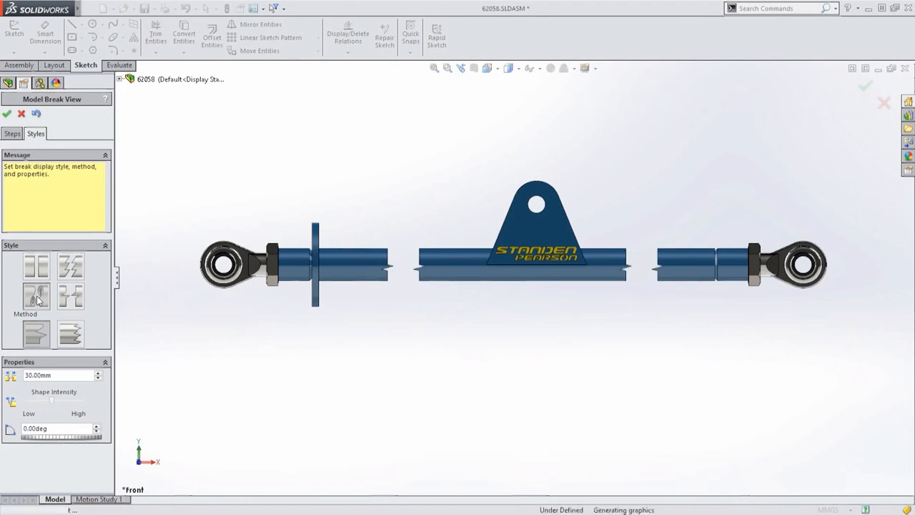